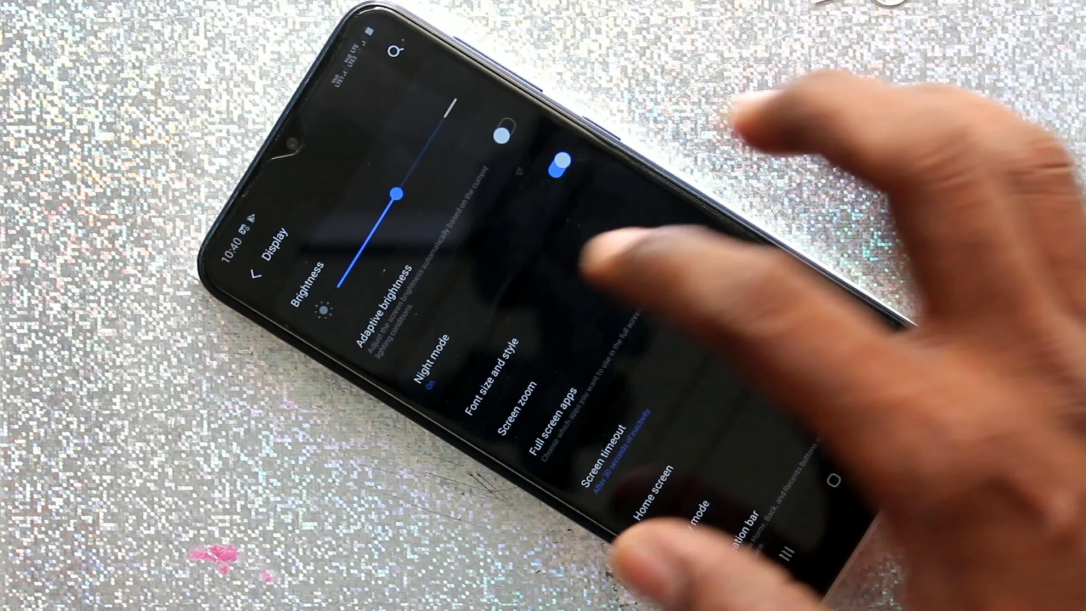
Reach Font size and style from Display, back out once, and return to its slider and style options.
{"action": "left_click", "coordinate": [493, 374]}
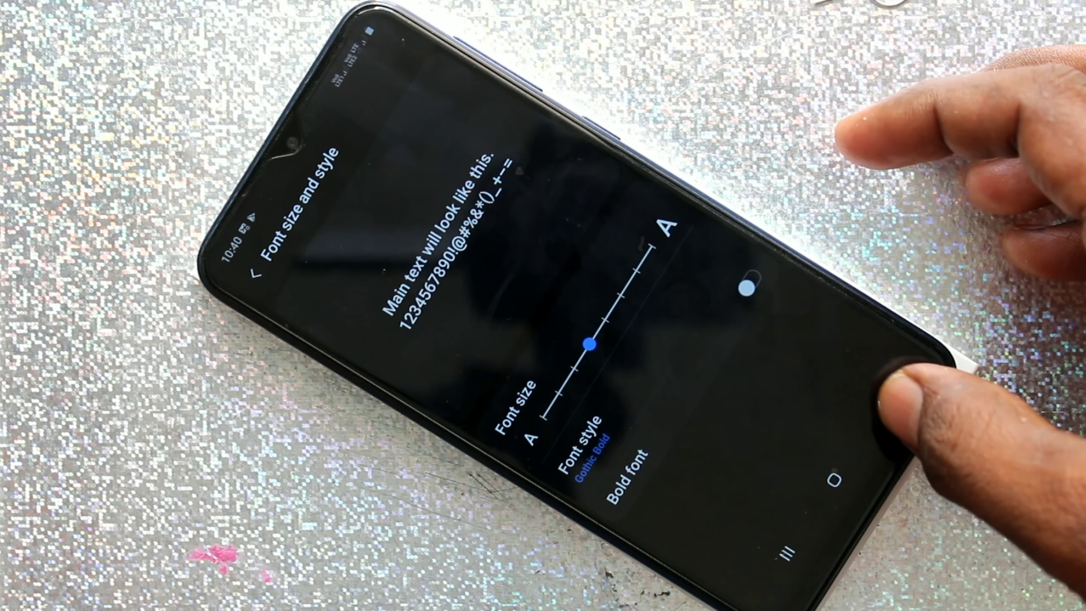
{"action": "left_click", "coordinate": [239, 270]}
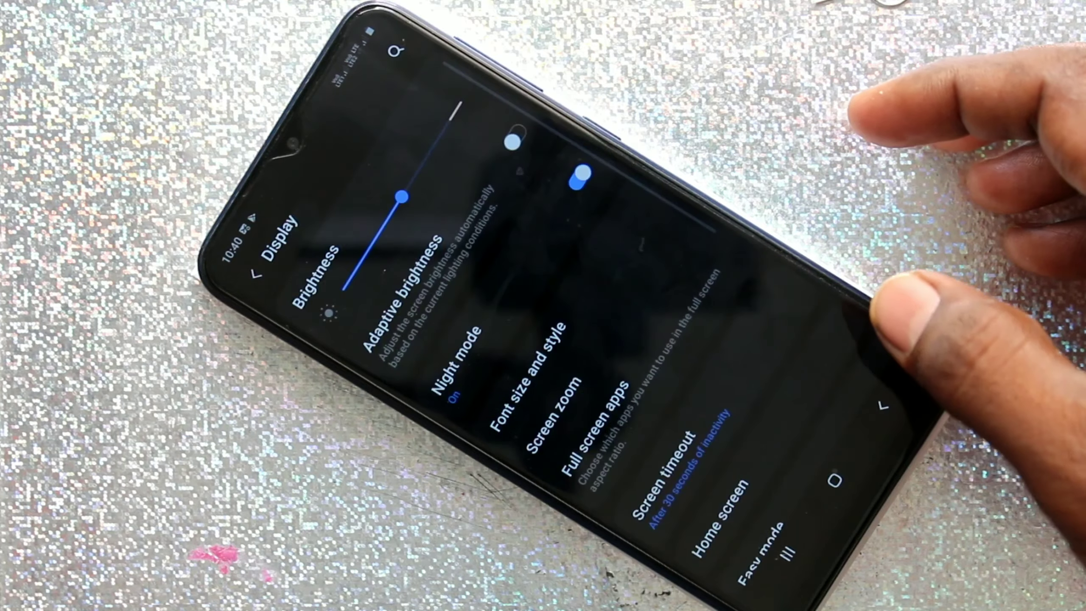
{"action": "left_click", "coordinate": [537, 359]}
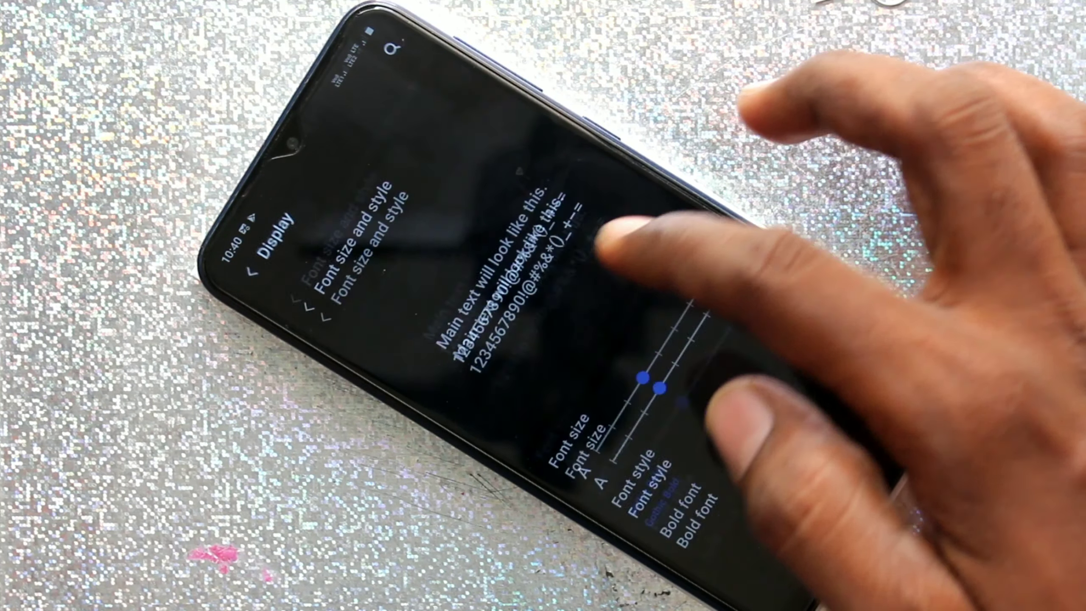